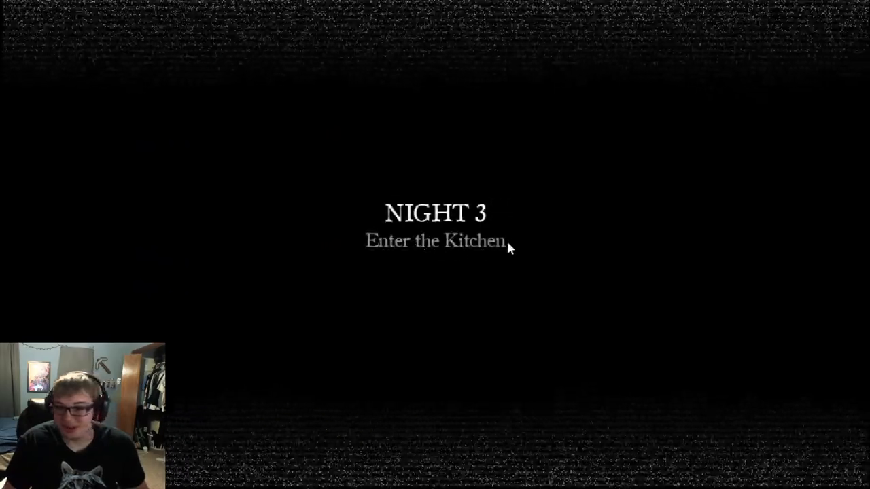
mouse_move(584, 272)
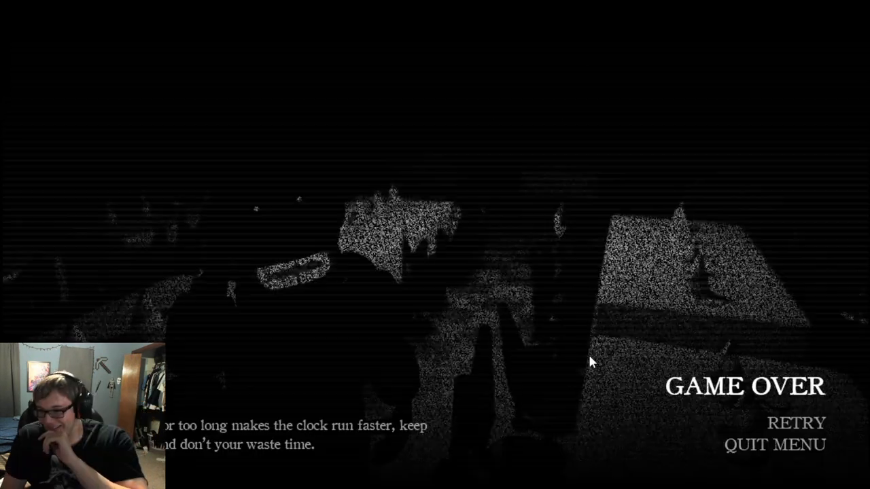
mouse_move(684, 361)
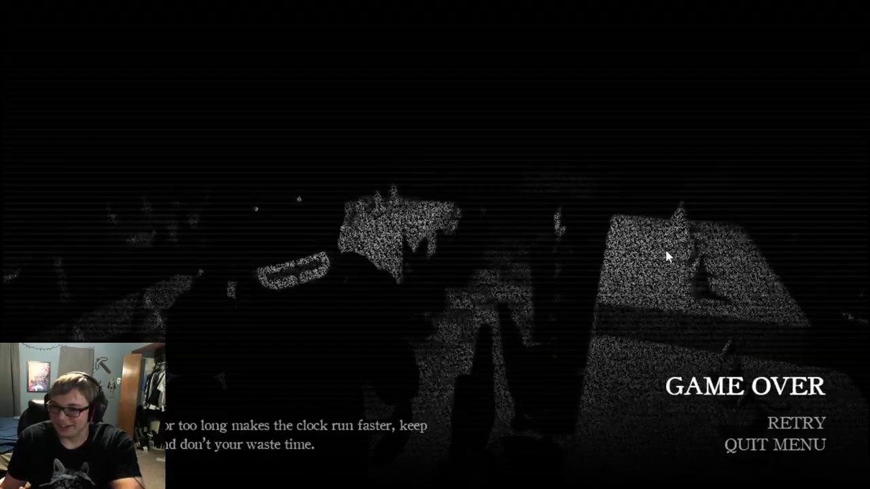
mouse_move(625, 230)
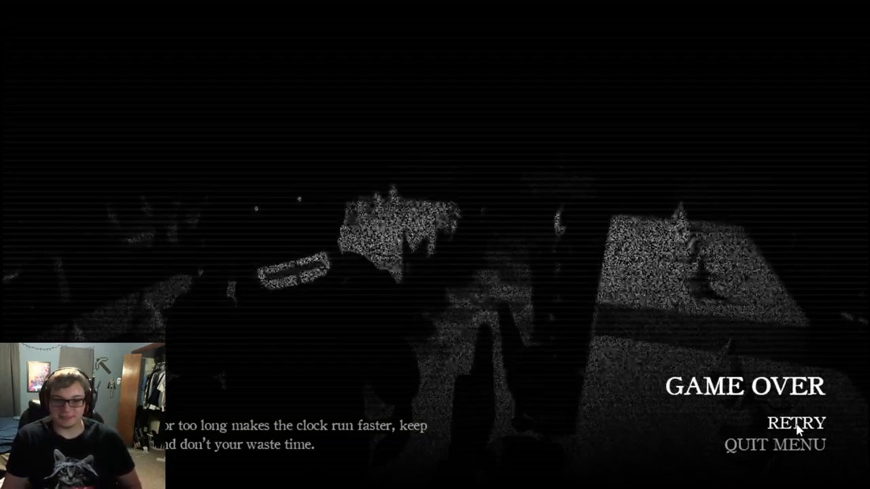
Step: Choose RETRY on the Game Over screen to restart Night 3
left_click(796, 423)
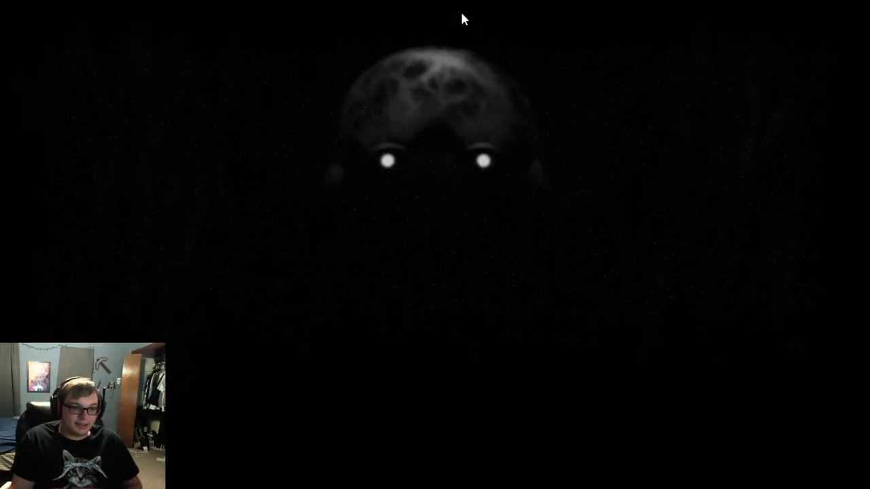
mouse_move(594, 133)
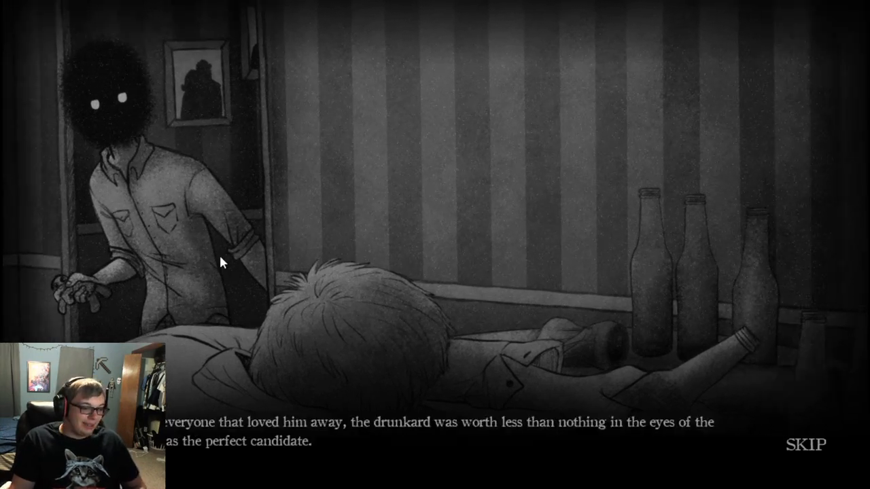
mouse_move(321, 248)
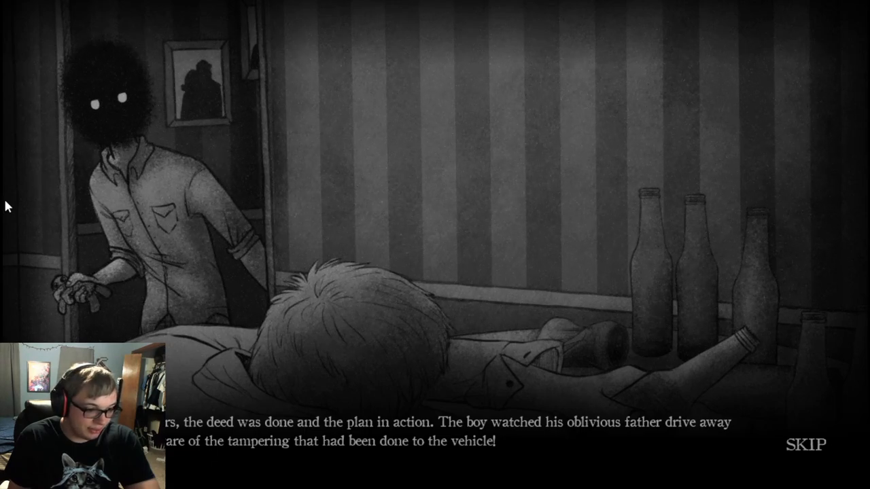
mouse_move(17, 233)
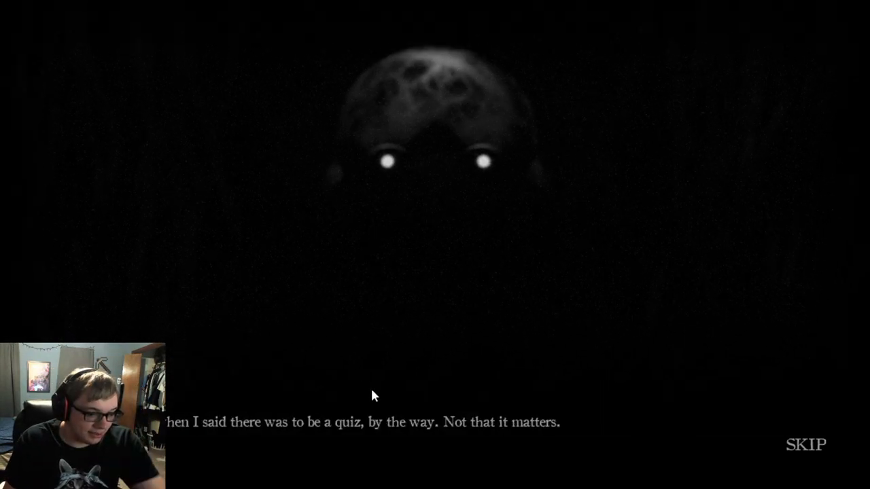
mouse_move(373, 424)
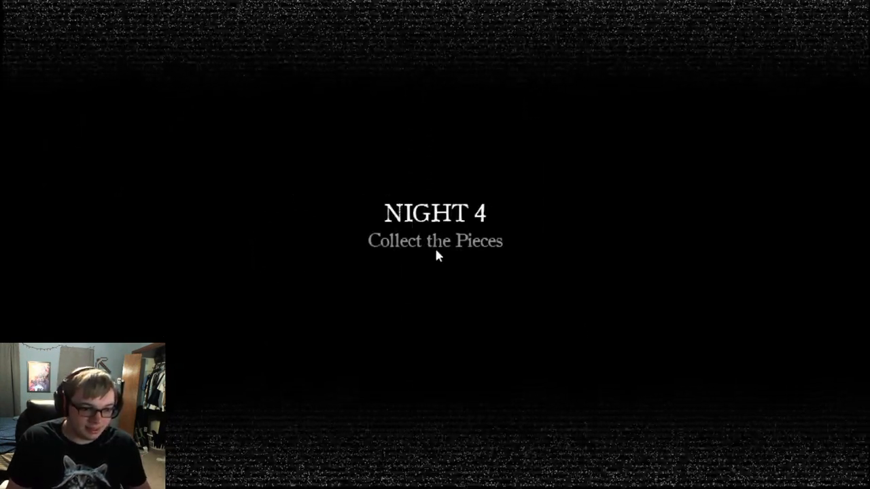
mouse_move(296, 276)
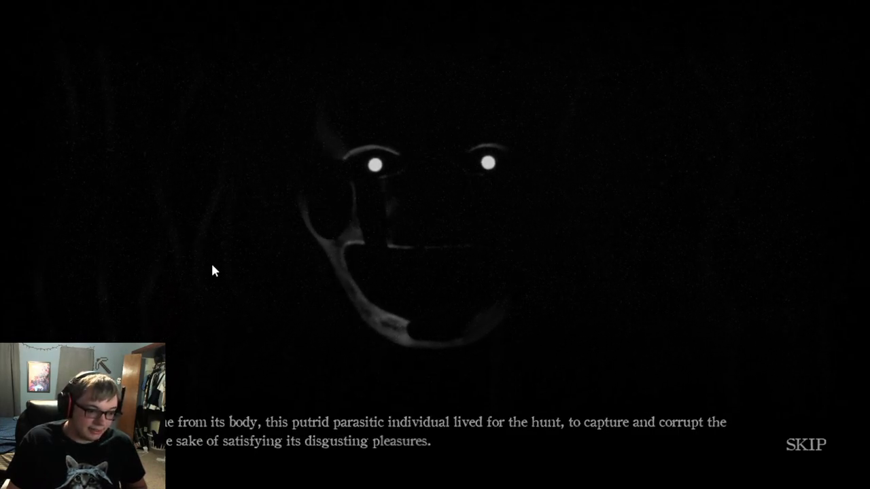
mouse_move(380, 397)
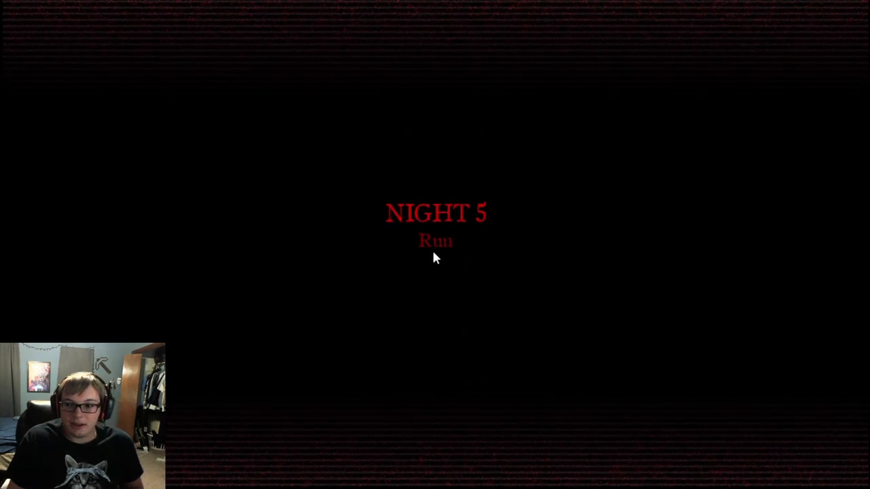
mouse_move(459, 267)
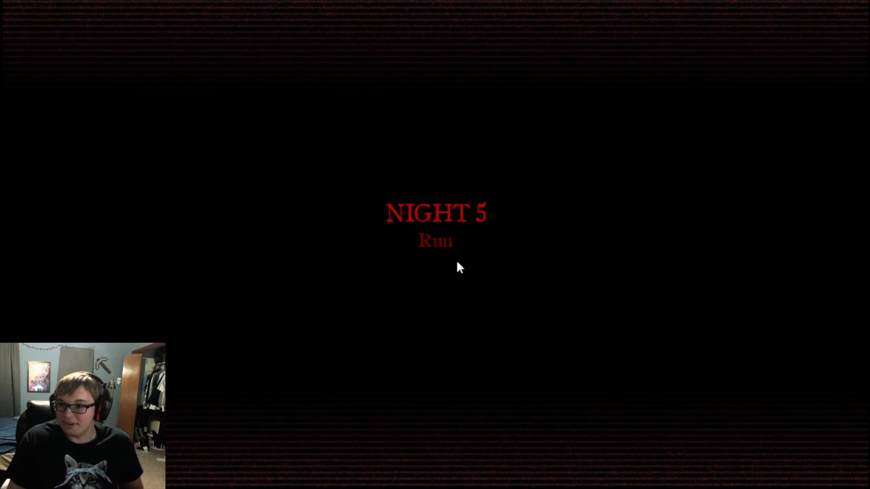
mouse_move(400, 295)
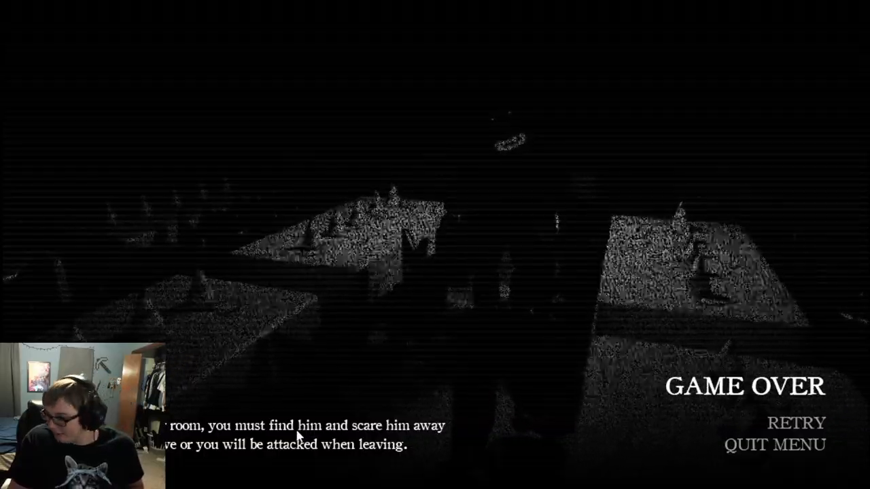
Step: Retry Night 5 after losing, bringing up its "Run" title card
left_click(795, 422)
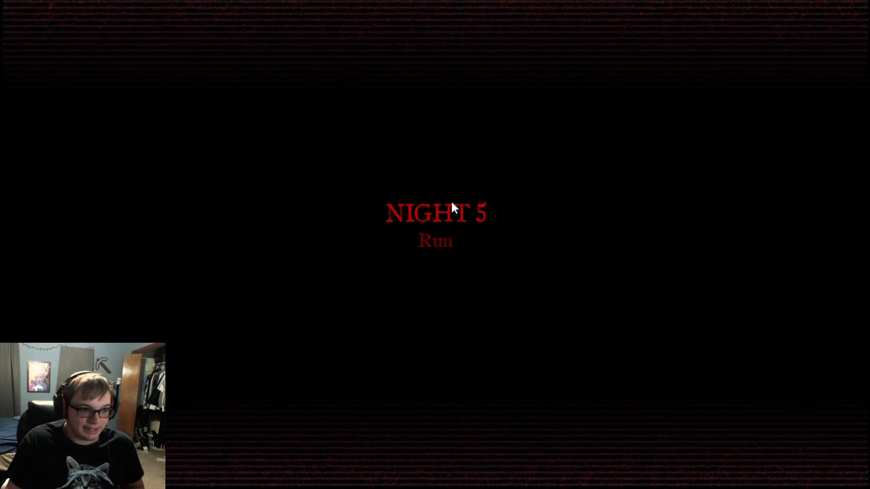
mouse_move(510, 226)
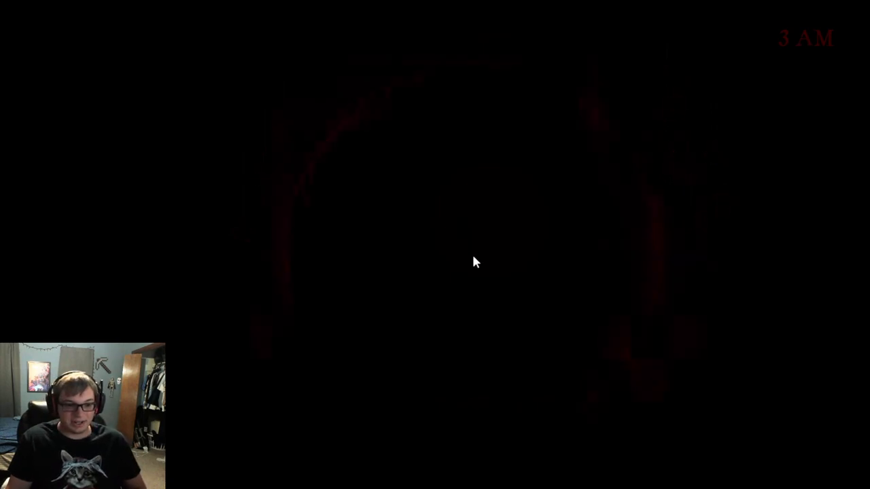
mouse_move(418, 238)
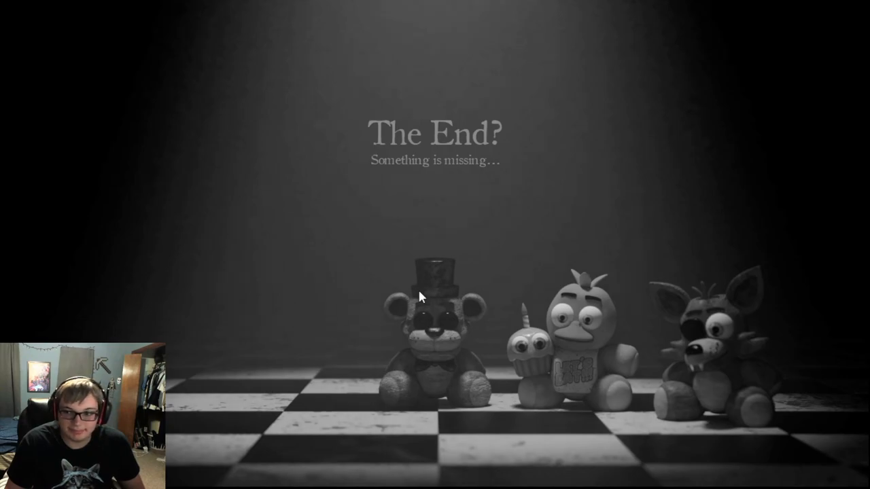
mouse_move(537, 373)
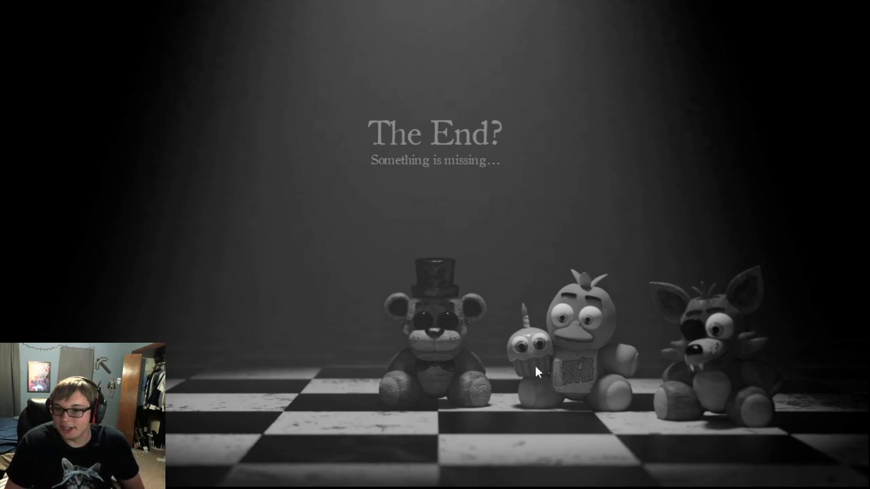
mouse_move(593, 307)
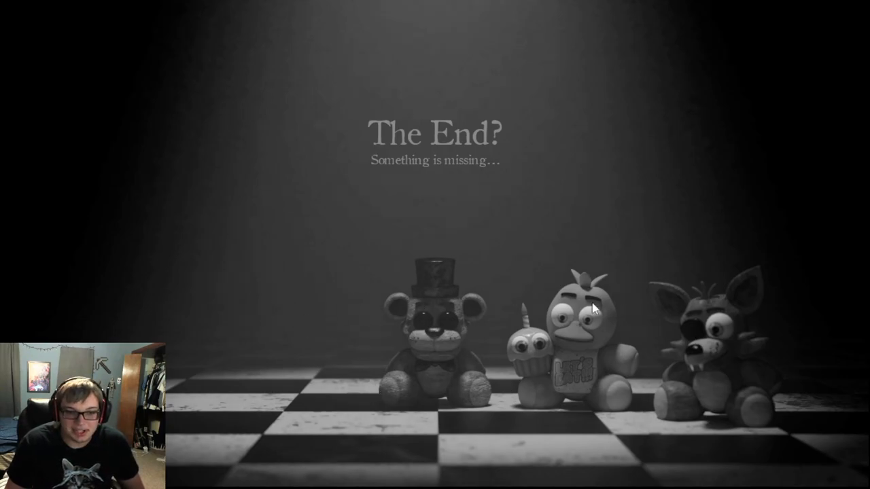
mouse_move(551, 410)
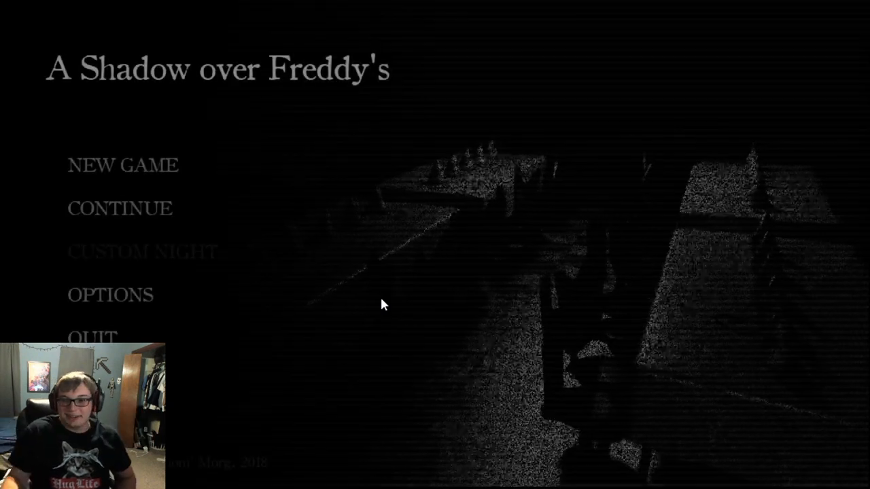
left_click(120, 207)
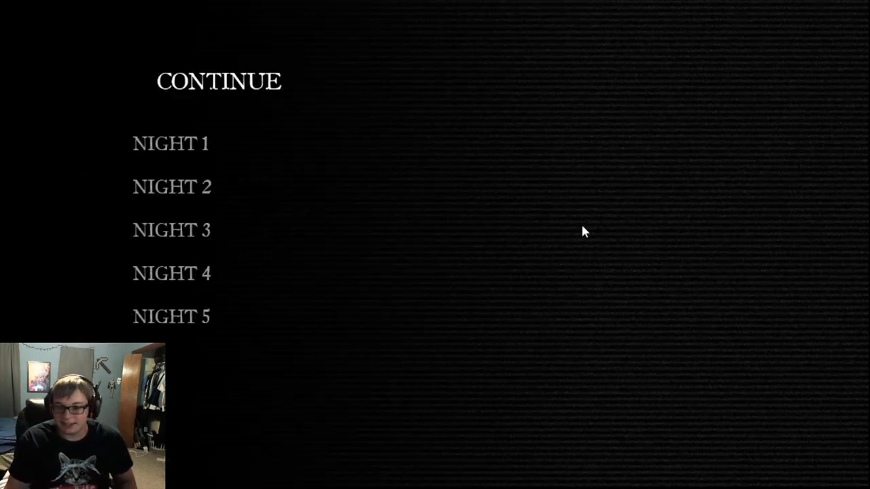
mouse_move(371, 159)
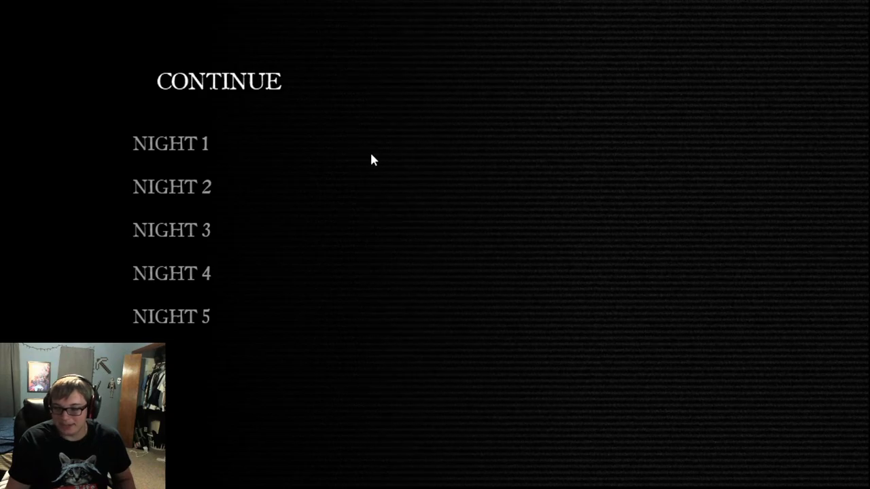
mouse_move(193, 36)
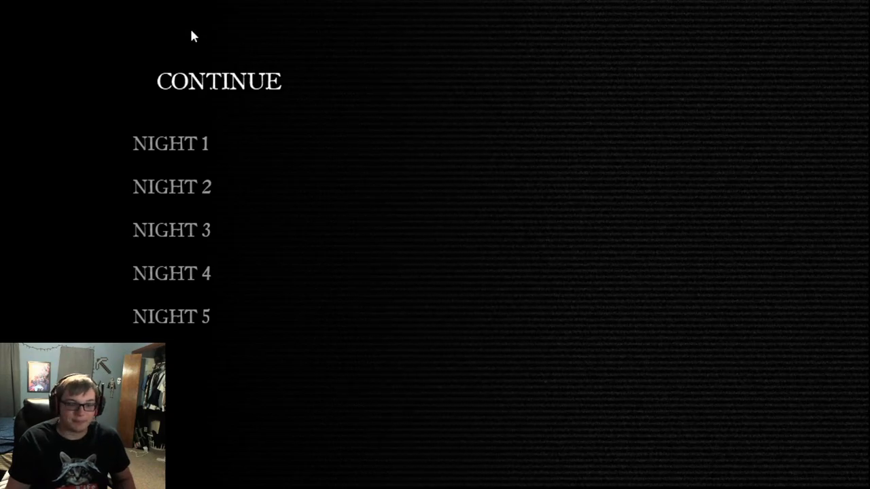
mouse_move(436, 200)
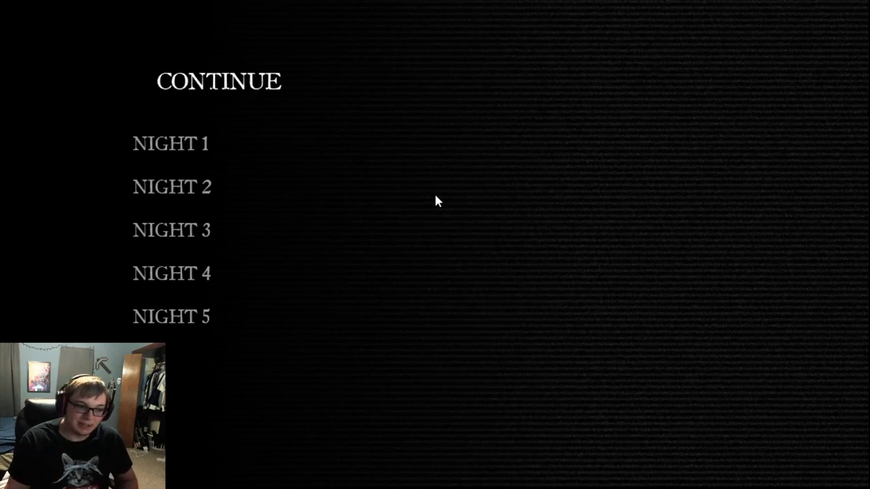
mouse_move(387, 110)
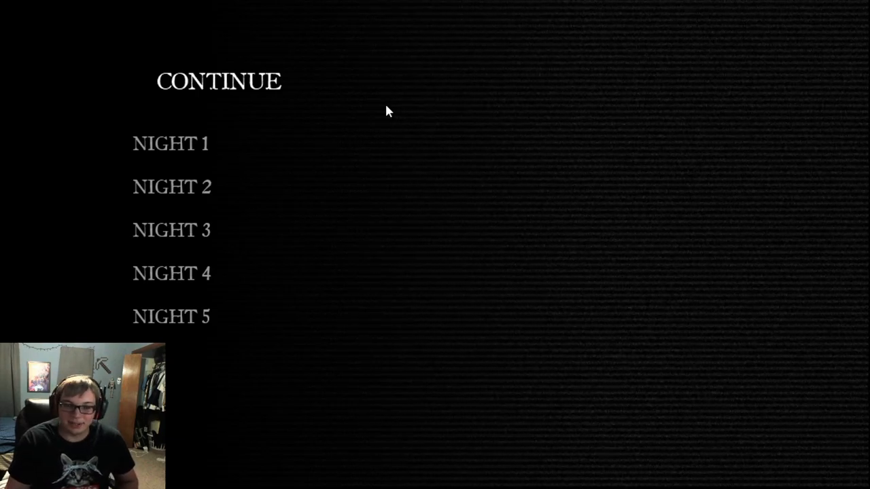
mouse_move(382, 170)
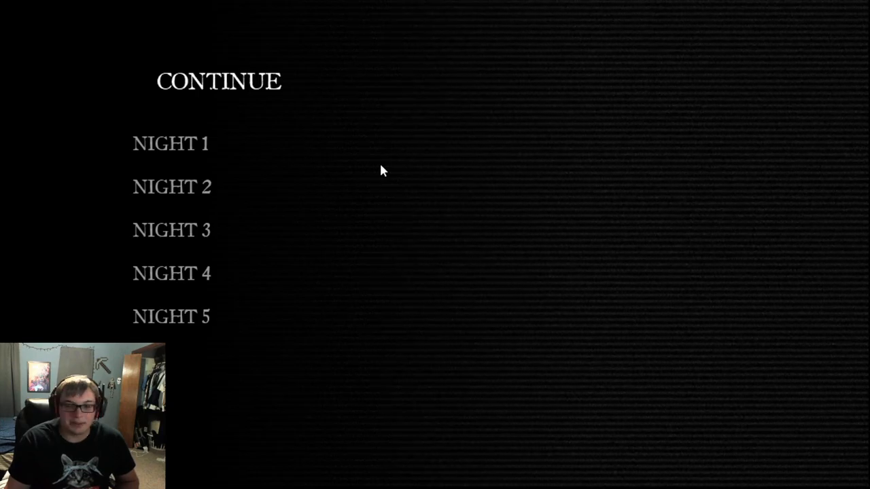
mouse_move(435, 149)
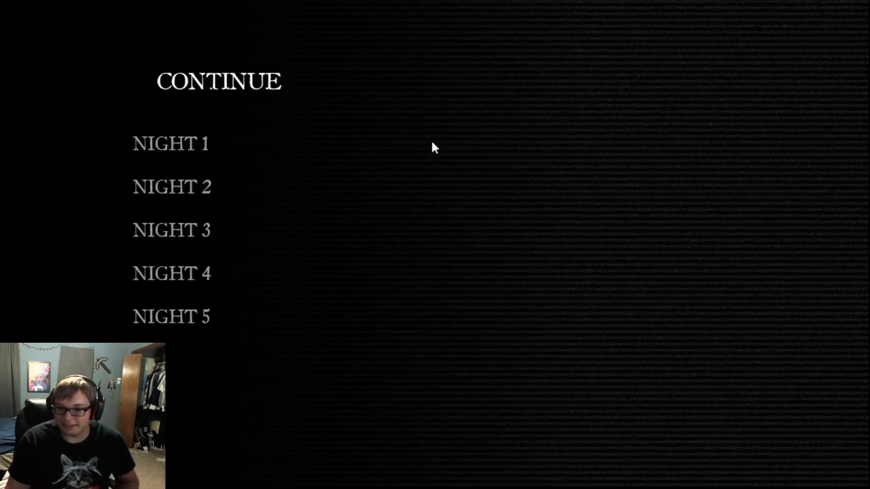
mouse_move(581, 110)
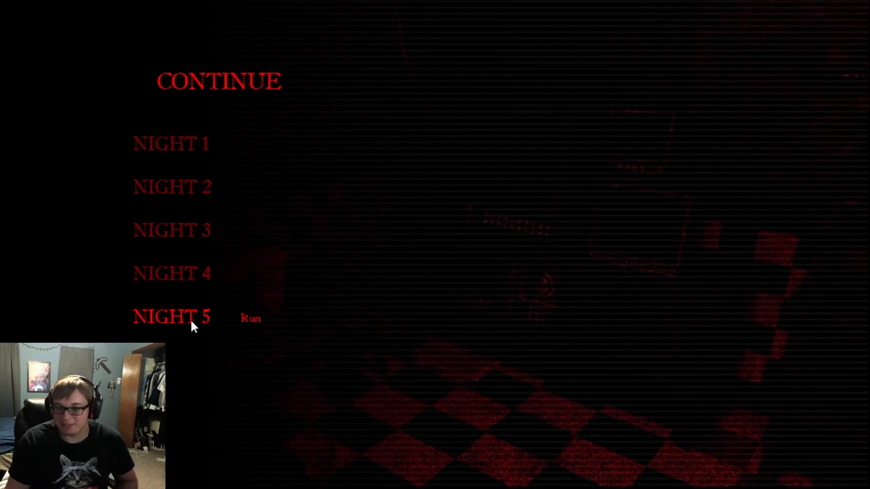
mouse_move(171, 143)
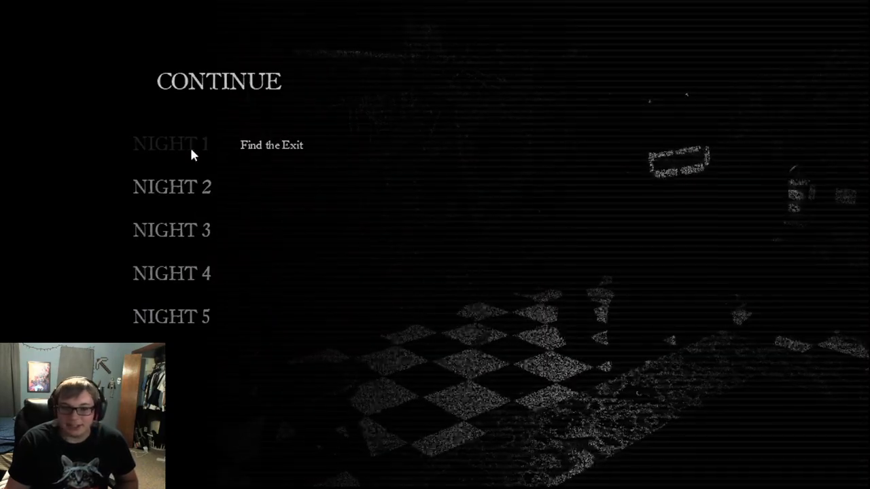
Step: Pick a night from the Continue list to start playing
left_click(170, 144)
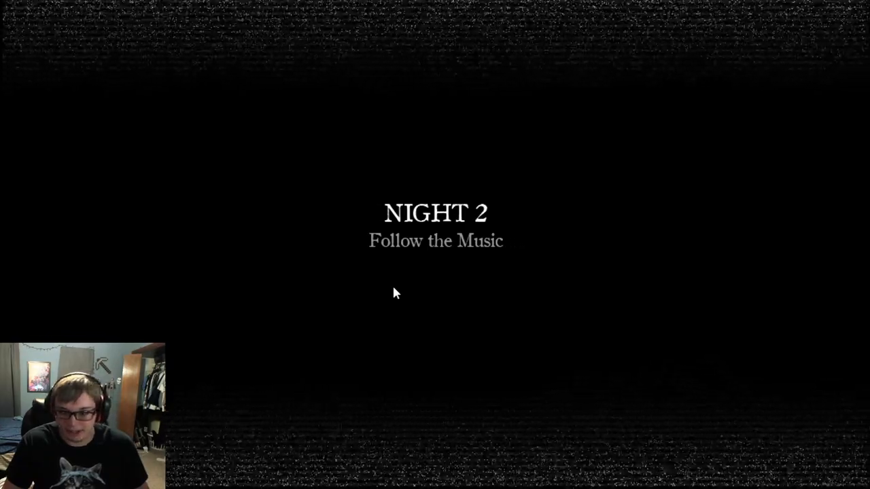
mouse_move(493, 273)
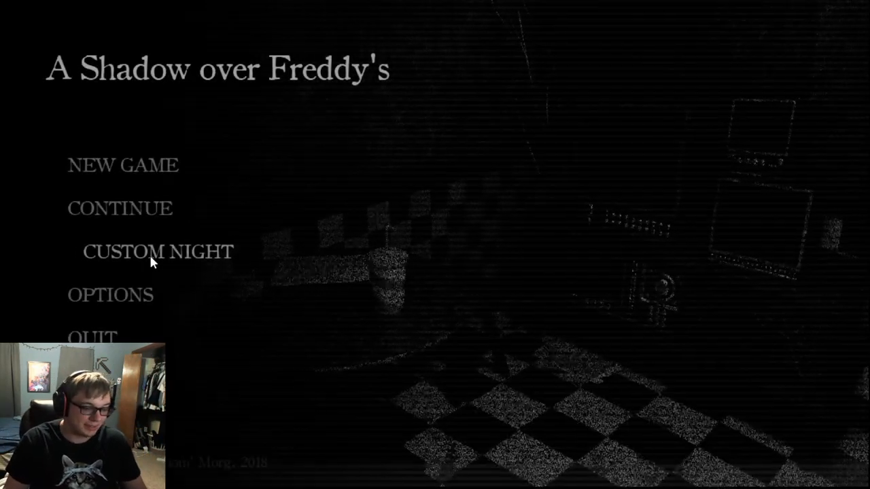
left_click(156, 251)
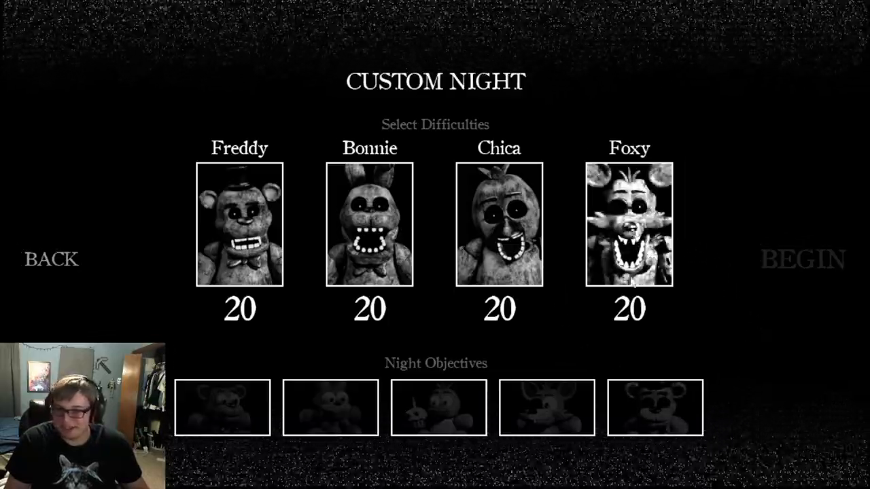
mouse_move(632, 255)
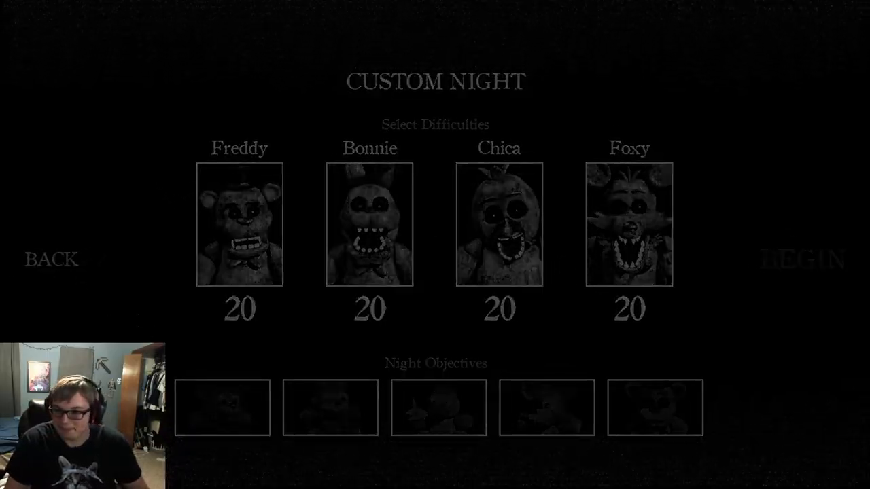
left_click(802, 258)
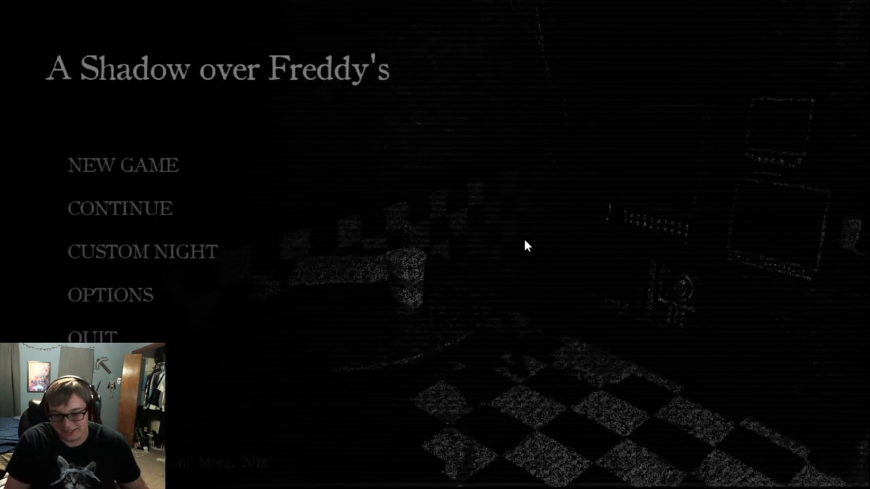
Step: Start a night from the main menu, reaching the 12 AM office view
left_click(122, 164)
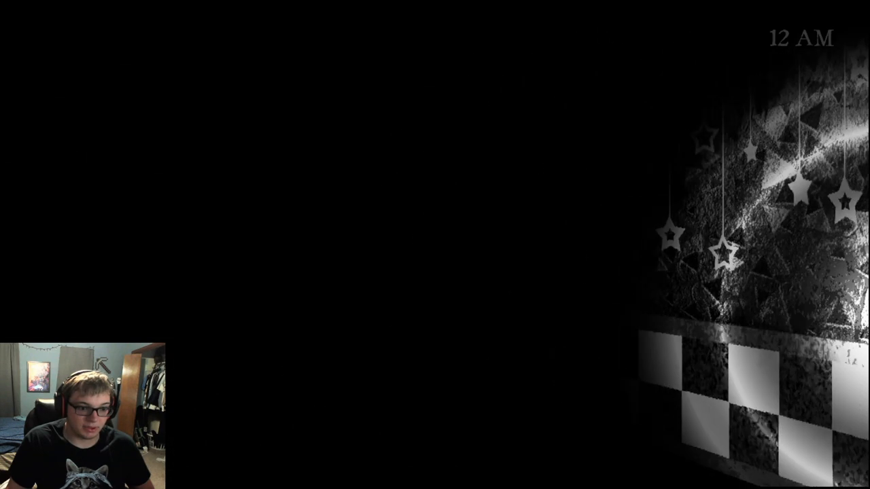